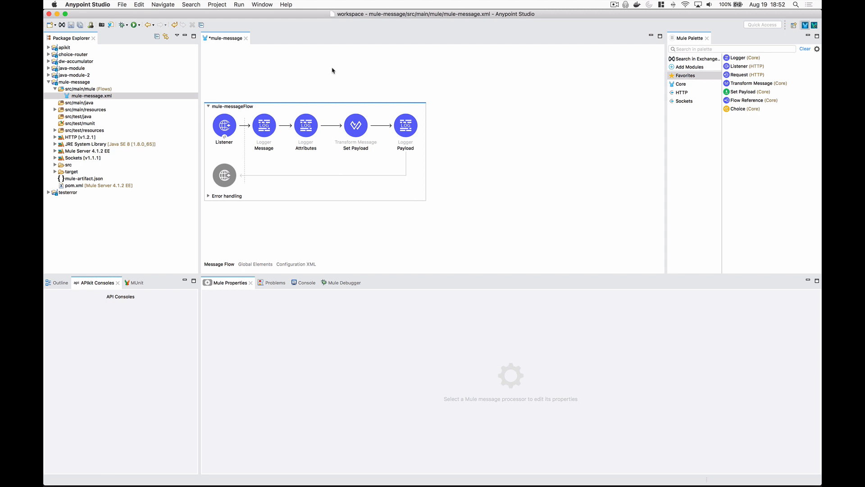
# Select the Message logger and show its properties with the #[message] expression.
pyautogui.click(264, 125)
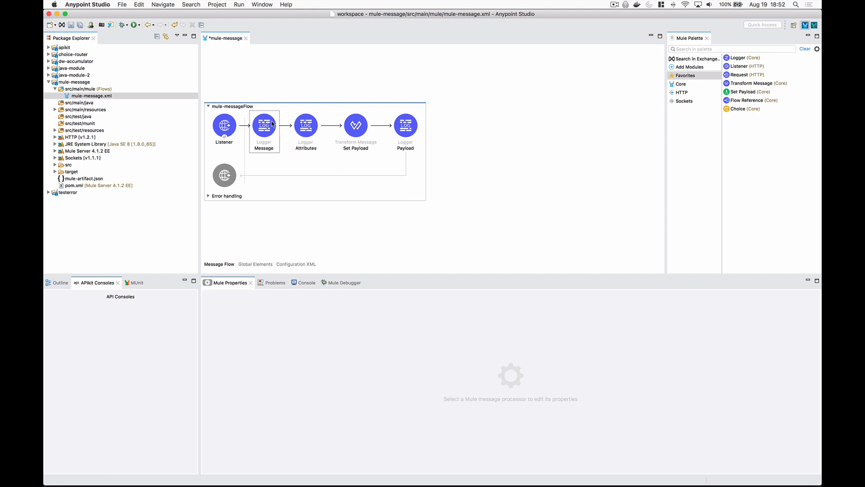
pyautogui.click(265, 124)
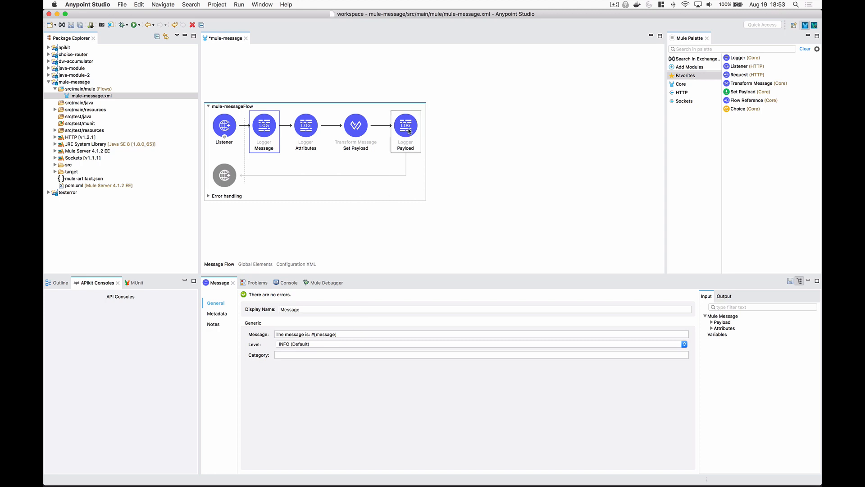
# Review the Payload (#[payload]) and Attributes loggers, triggering autocomplete after 'attributes.'.
pyautogui.click(404, 124)
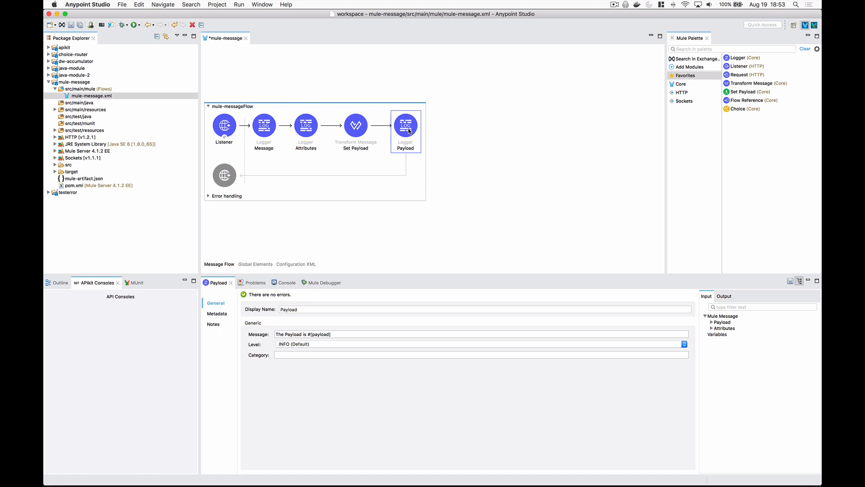
pyautogui.click(306, 124)
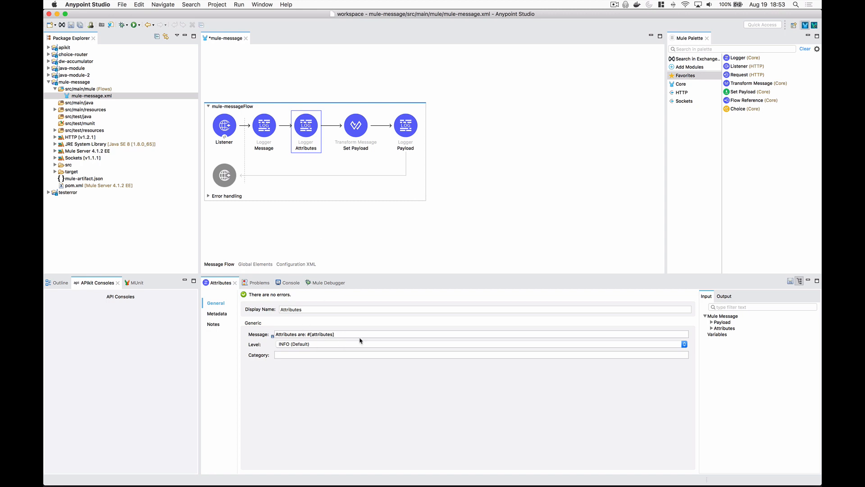
pyautogui.click(332, 333)
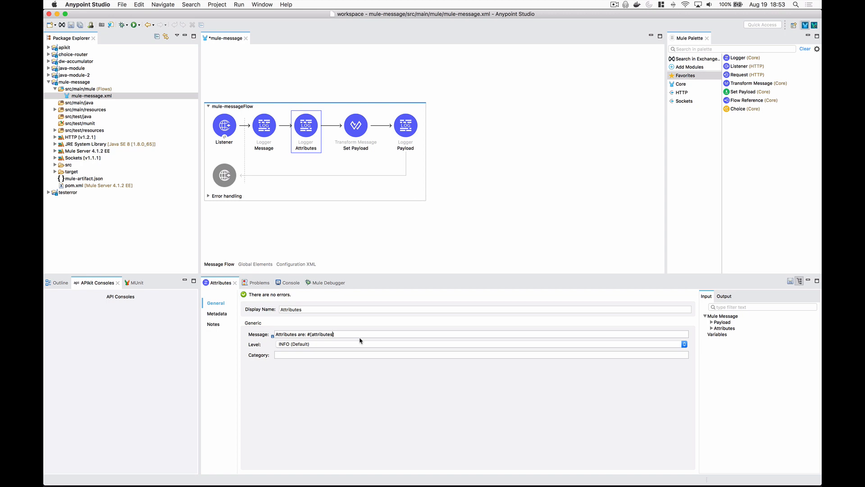
pyautogui.write('.')
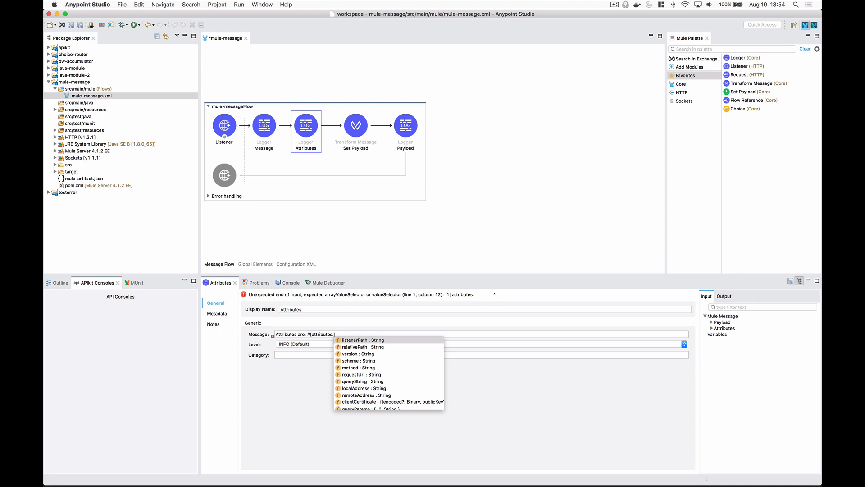
pyautogui.click(378, 339)
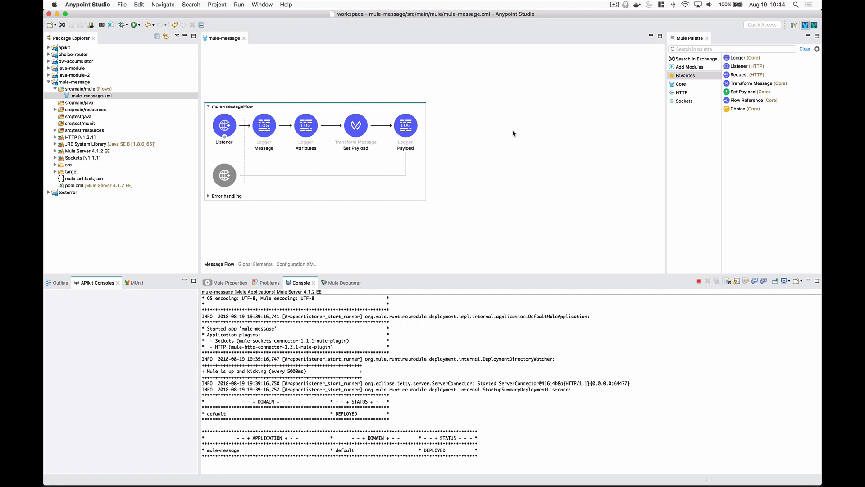
pyautogui.moveTo(268, 154)
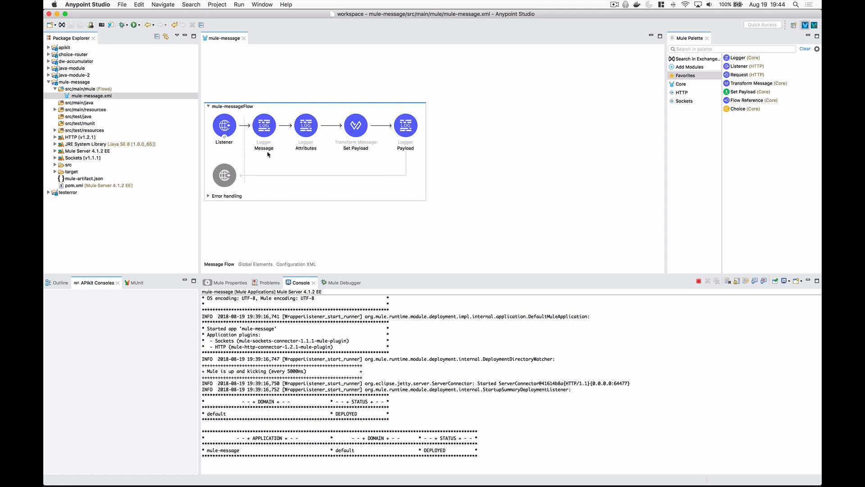
# Inspect the loggers, the Set Payload transformation and the Listener's /message path.
pyautogui.click(264, 124)
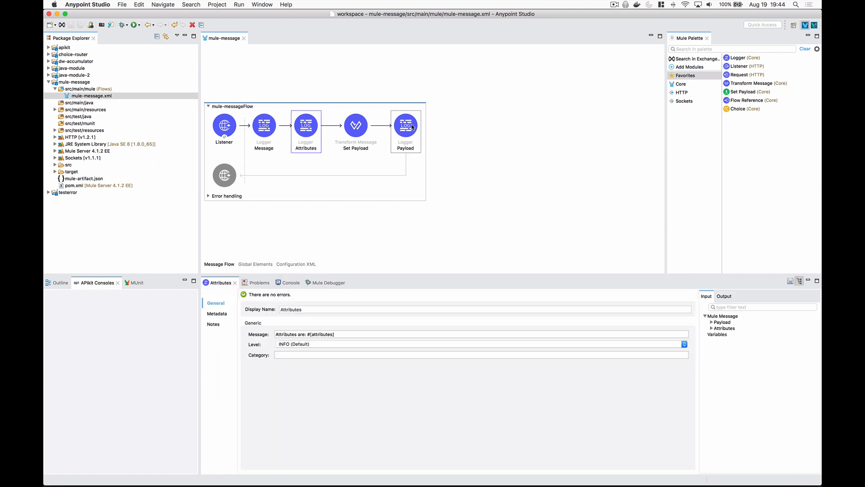
pyautogui.click(405, 123)
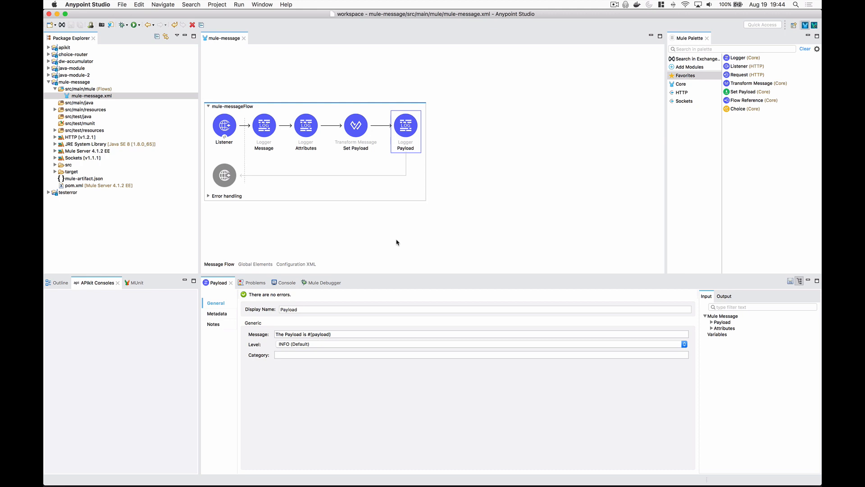
pyautogui.click(355, 124)
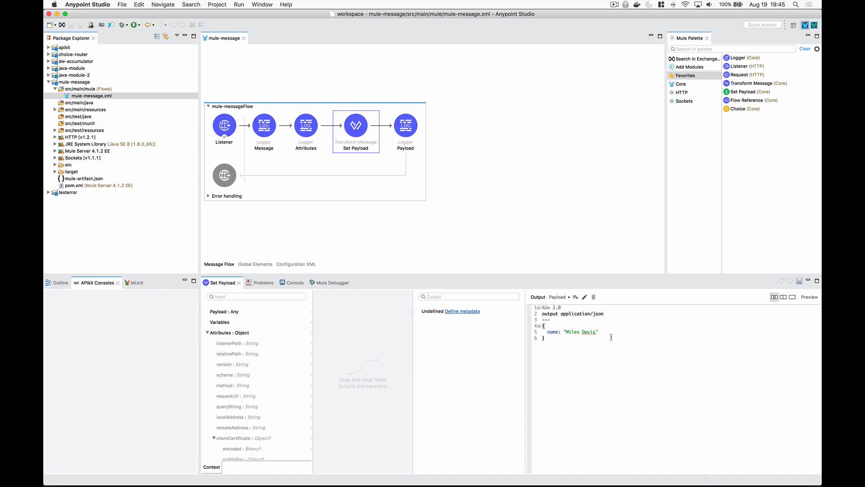
pyautogui.click(224, 125)
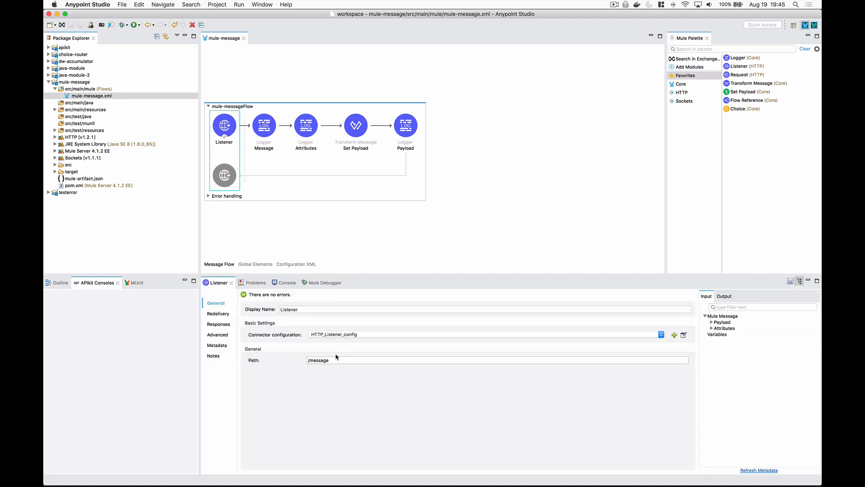
pyautogui.click(318, 359)
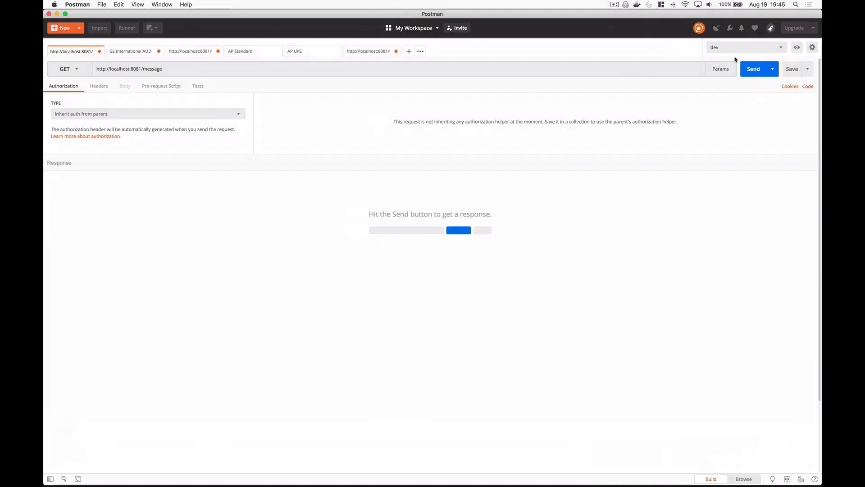
pyautogui.click(753, 68)
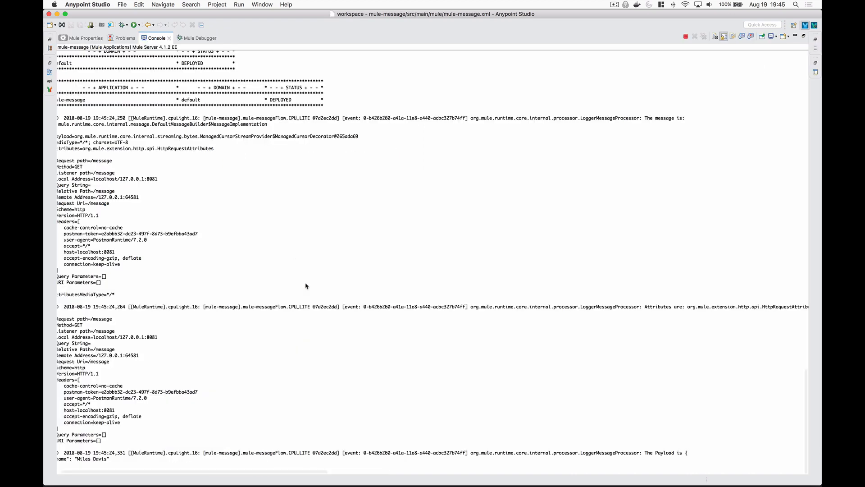
# Examine the console's logged message entry, marking its payload and attributes fields.
pyautogui.hscroll(-3)
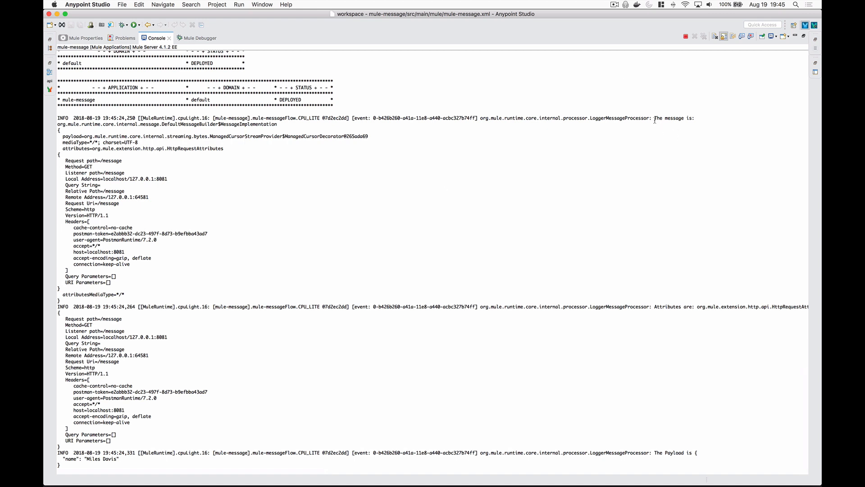
pyautogui.doubleClick(670, 118)
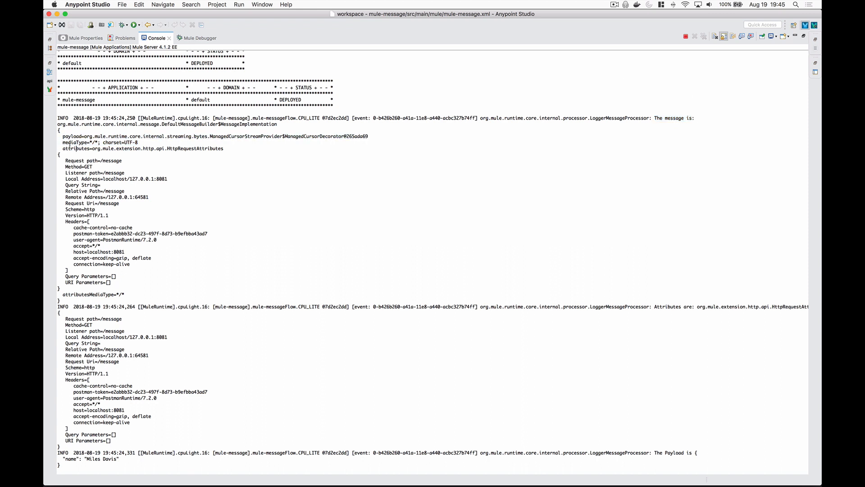
pyautogui.doubleClick(72, 148)
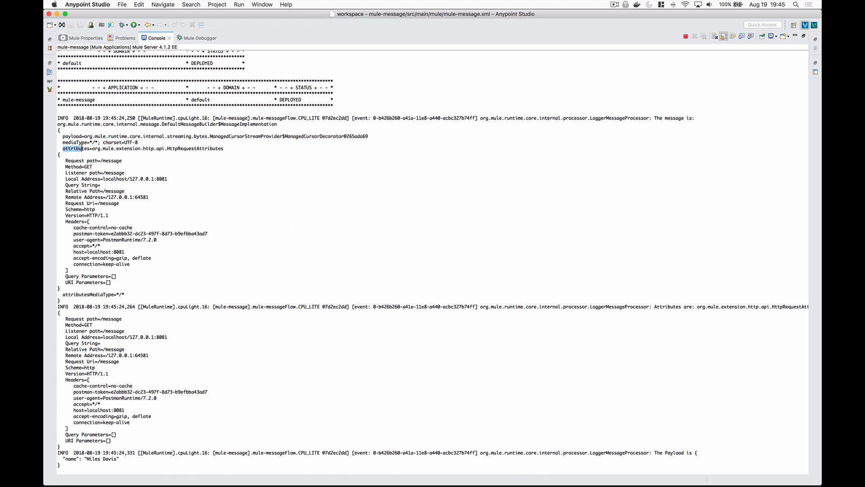
pyautogui.moveTo(200, 235)
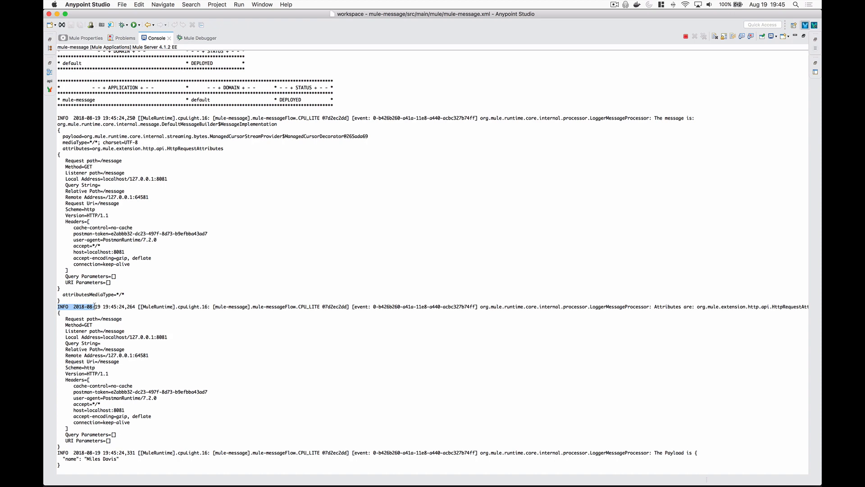
pyautogui.moveTo(695, 308)
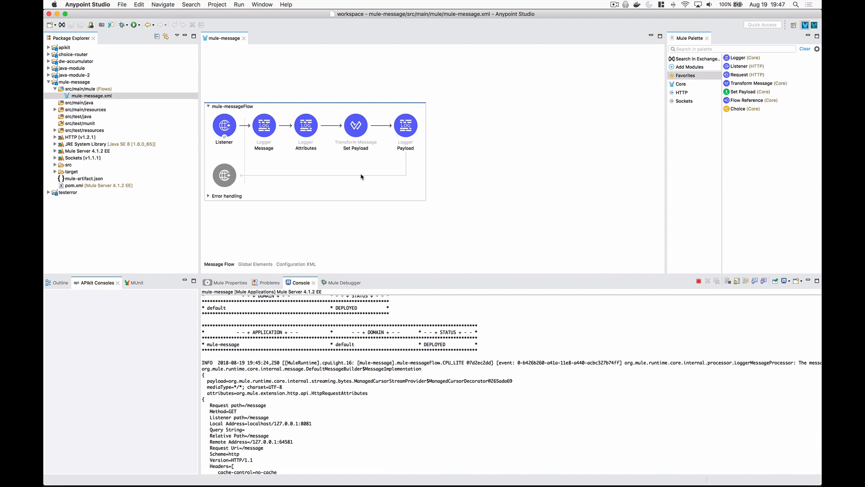
# Show the Mule Properties pane instead of the console and focus the palette search.
pyautogui.click(264, 126)
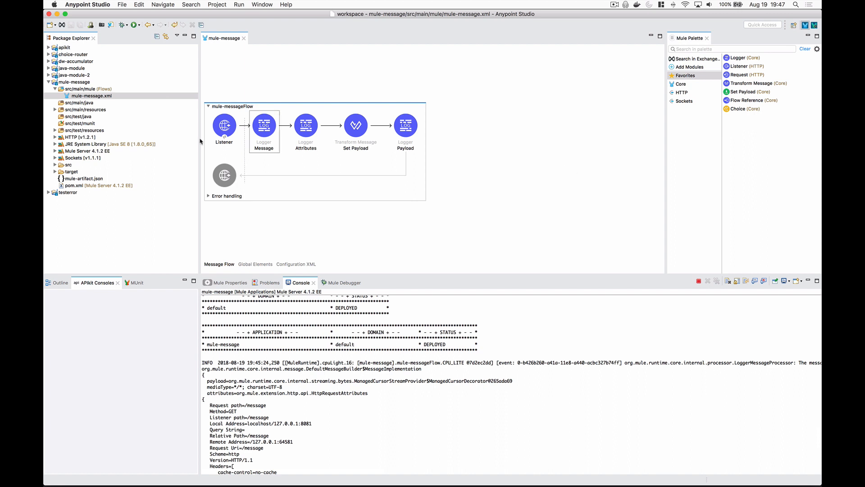
pyautogui.click(223, 125)
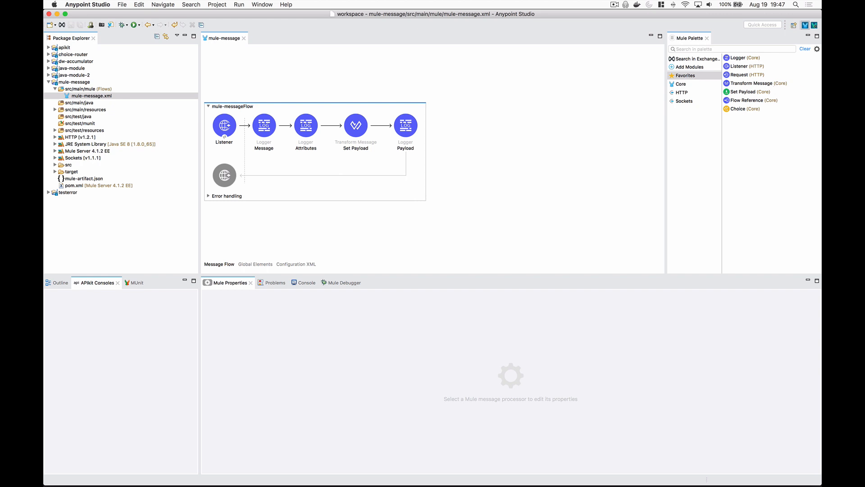
pyautogui.moveTo(557, 109)
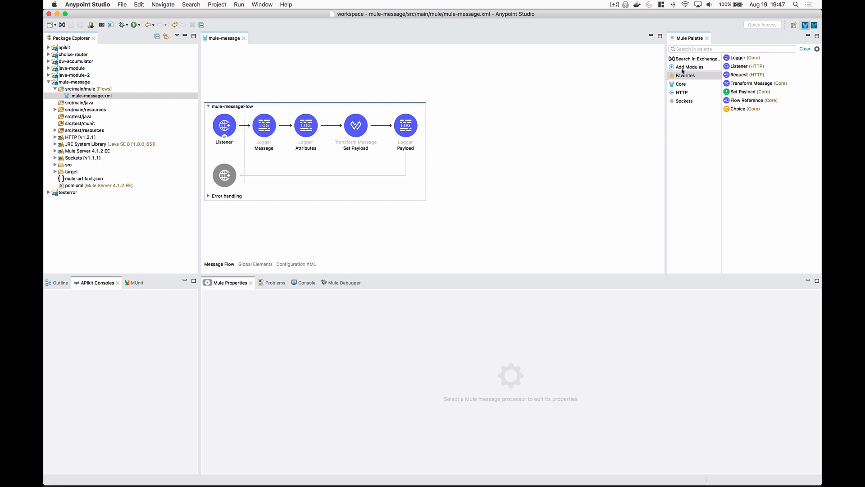
pyautogui.click(731, 48)
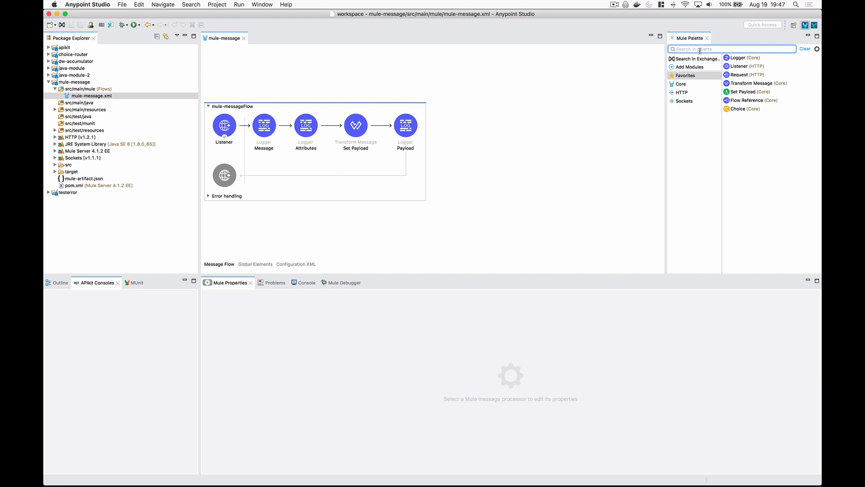
# Add a Set Variable step after the Payload logger with Name genre and Value Jazz.
pyautogui.write('var')
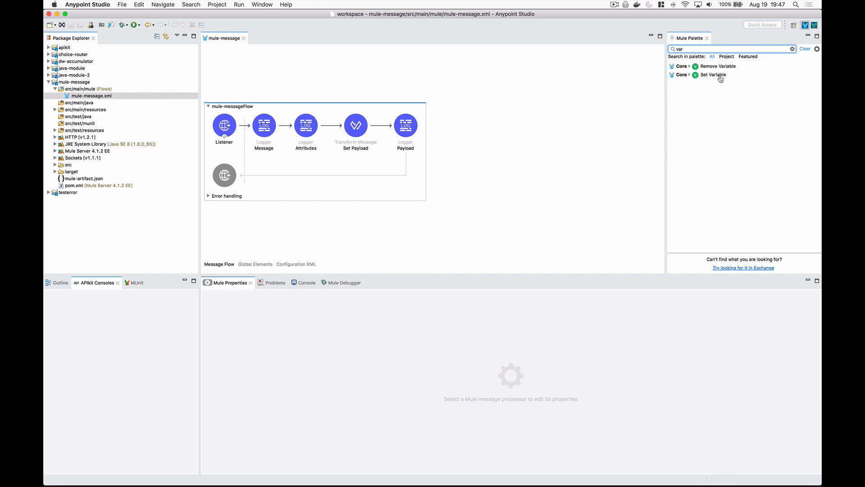
pyautogui.moveTo(712, 75); pyautogui.dragTo(448, 126)
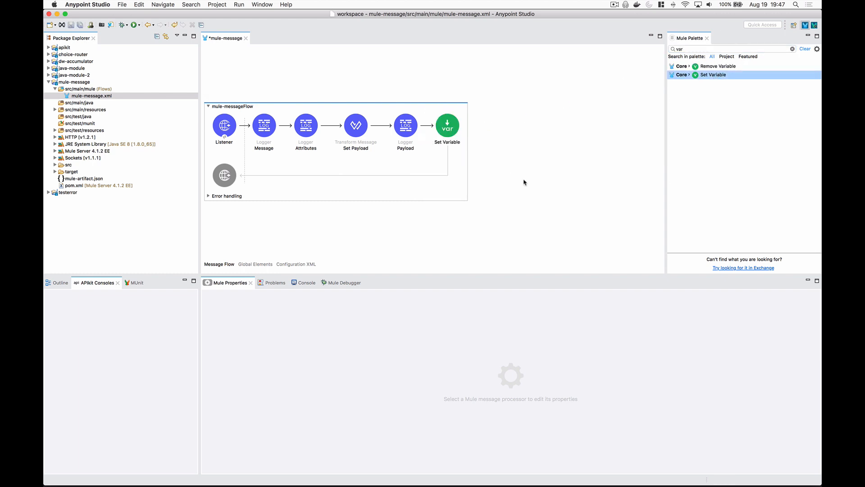
pyautogui.click(448, 126)
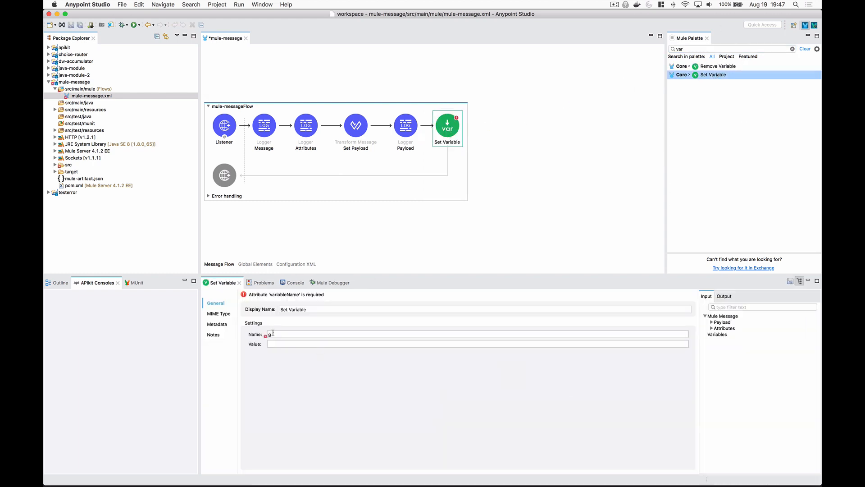
pyautogui.write('enre')
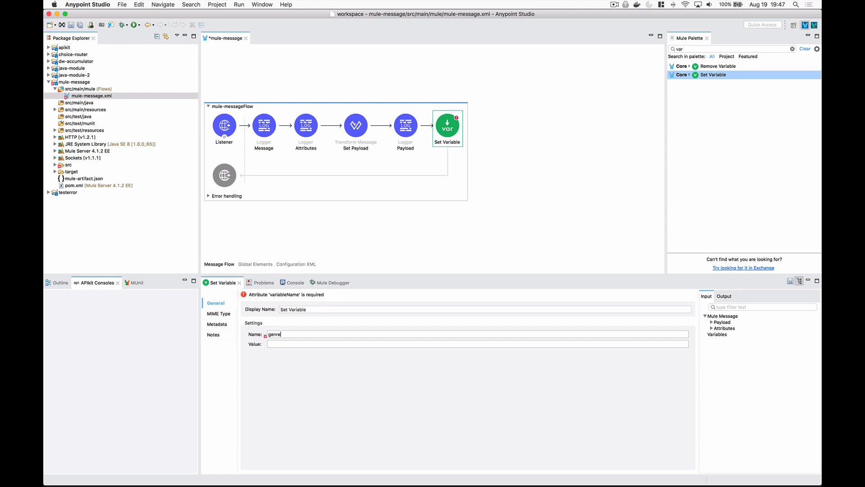
pyautogui.write('Jazz')
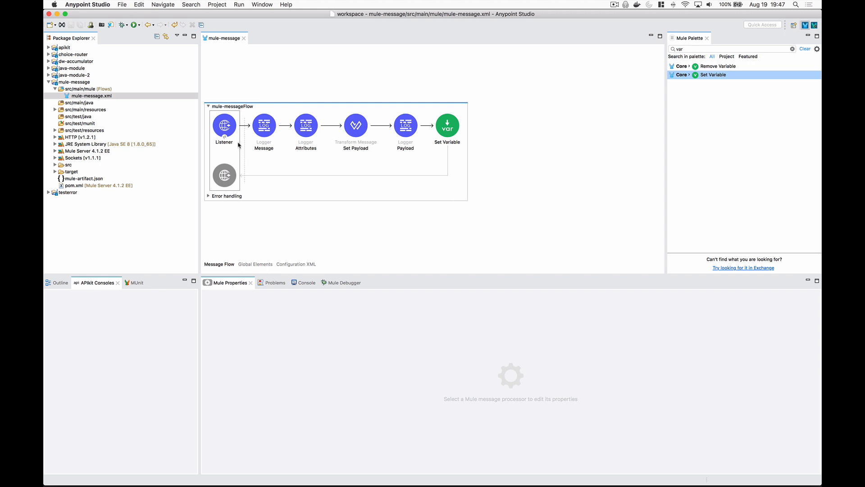
# Give the Listener response a genre header valued vars.genre and save to redeploy.
pyautogui.click(223, 124)
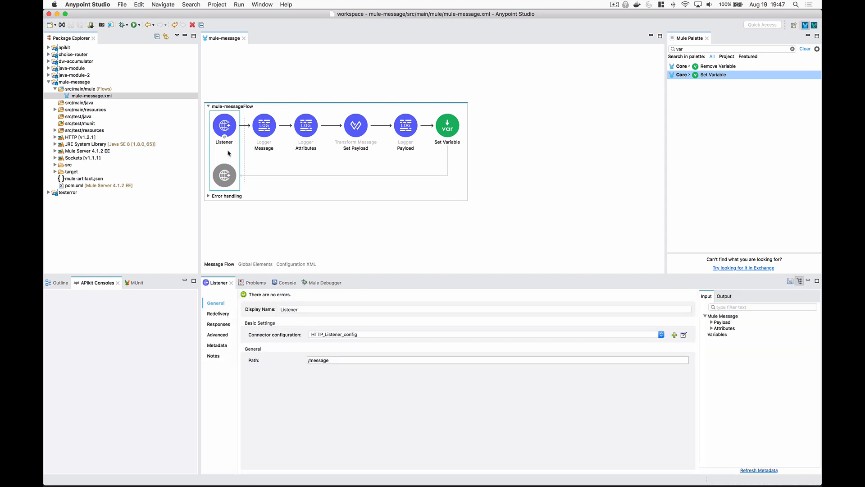
pyautogui.moveTo(220, 308)
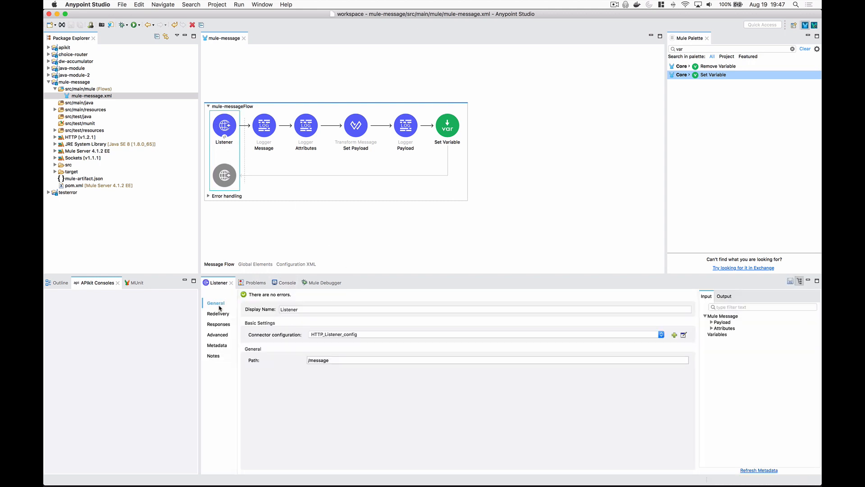
pyautogui.click(218, 324)
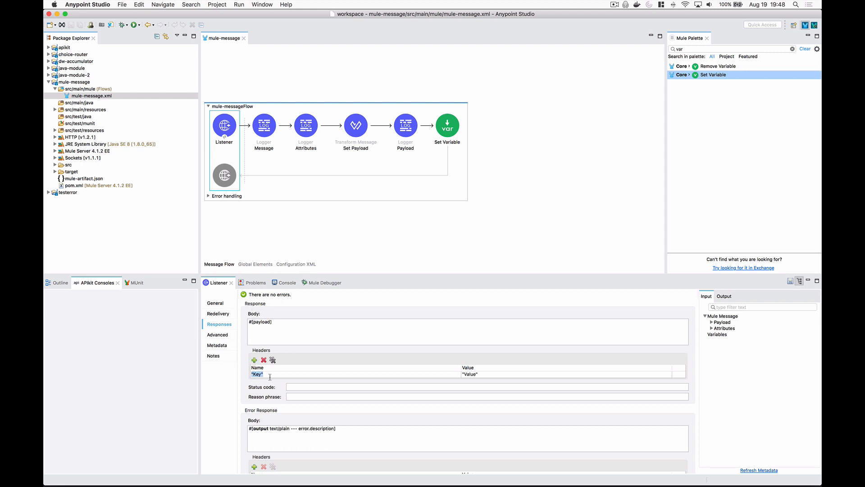
pyautogui.press('Backspace')
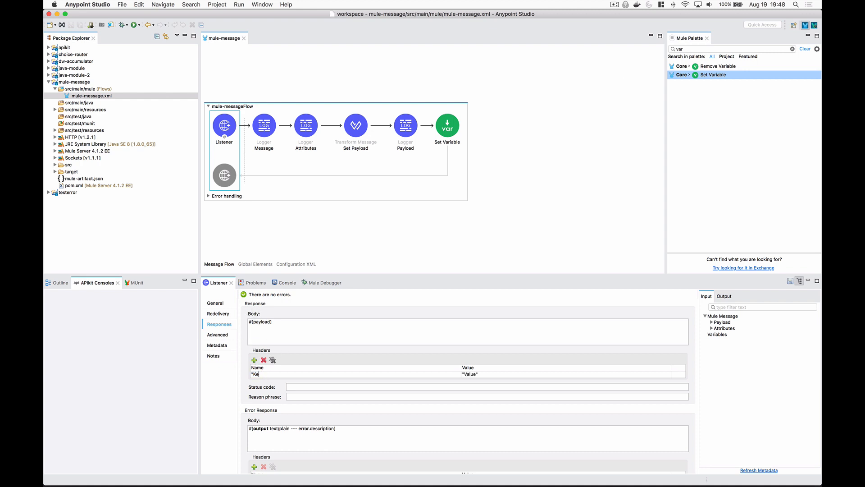
pyautogui.write('genre')
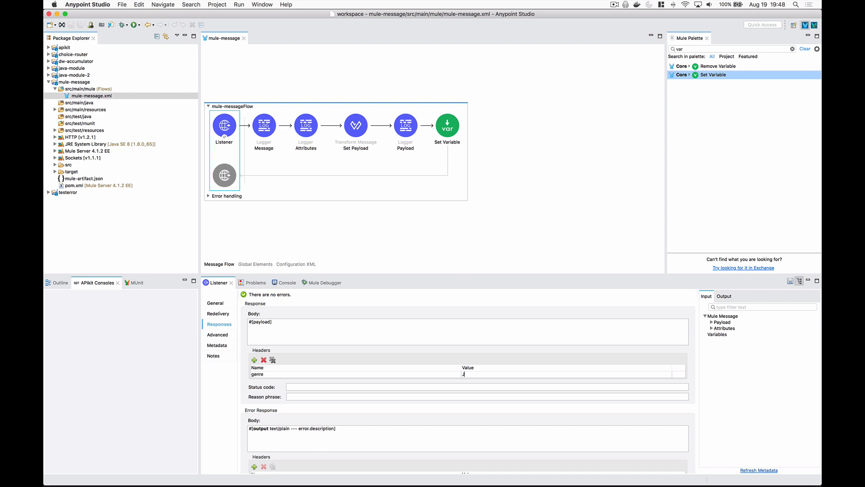
pyautogui.write('vars.')
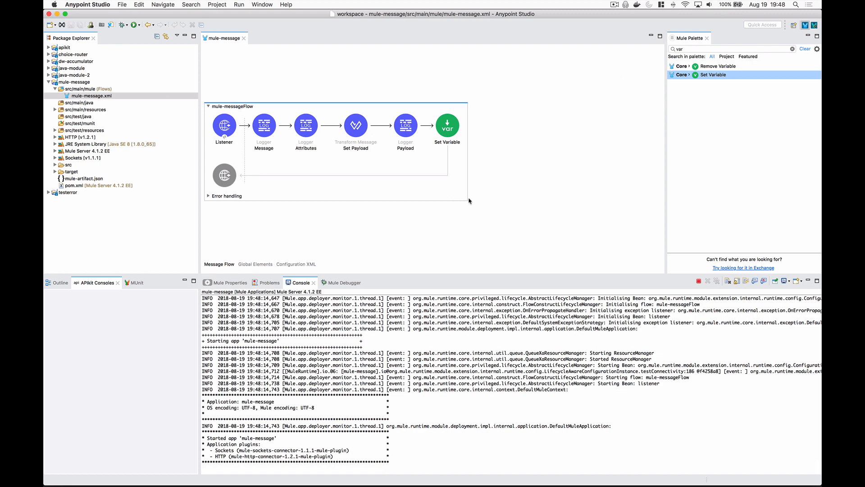
pyautogui.moveTo(424, 466)
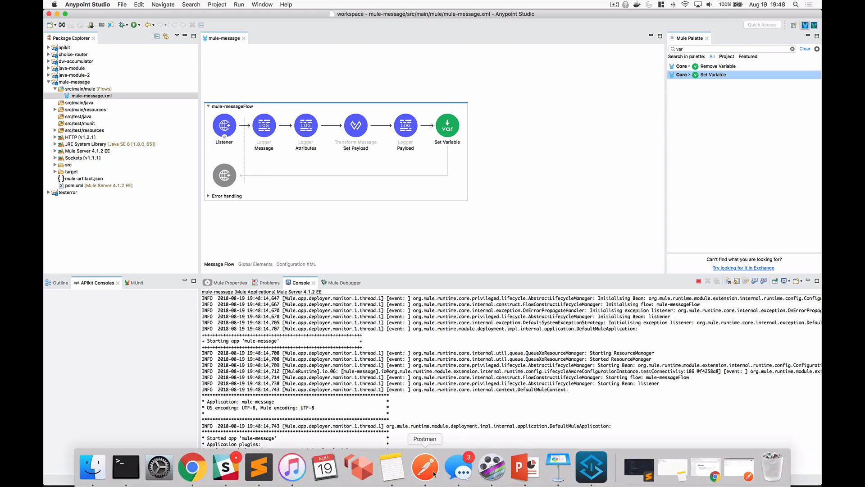
pyautogui.click(425, 466)
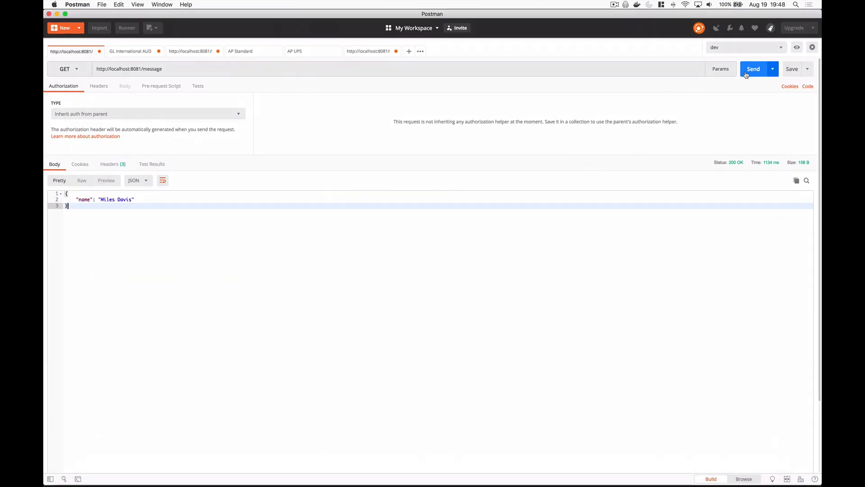
# Resend GET /message and check the response headers for genre: Jazz.
pyautogui.click(753, 69)
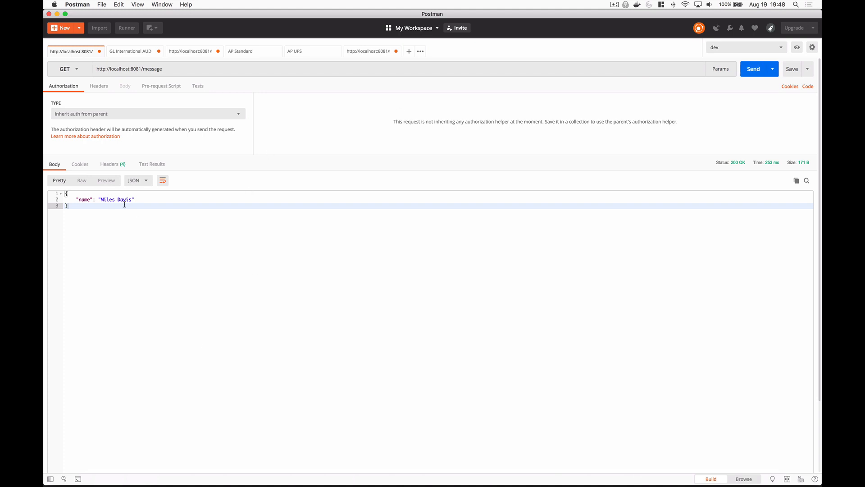
pyautogui.click(109, 164)
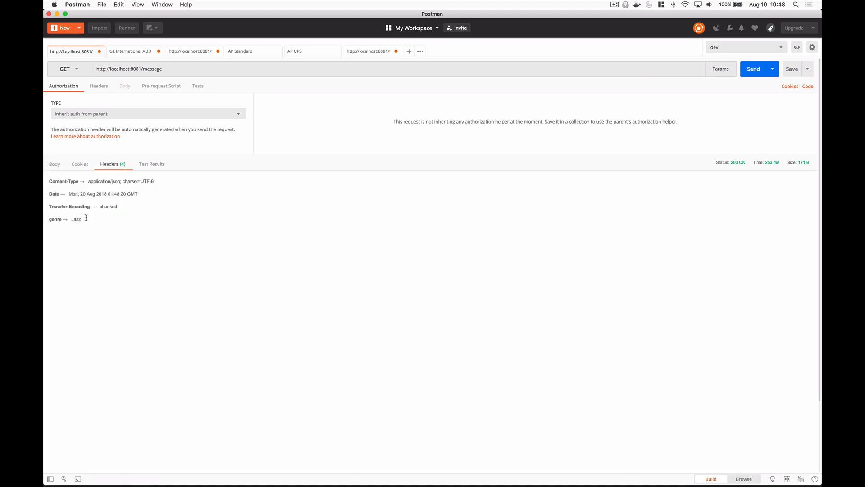
pyautogui.moveTo(176, 249)
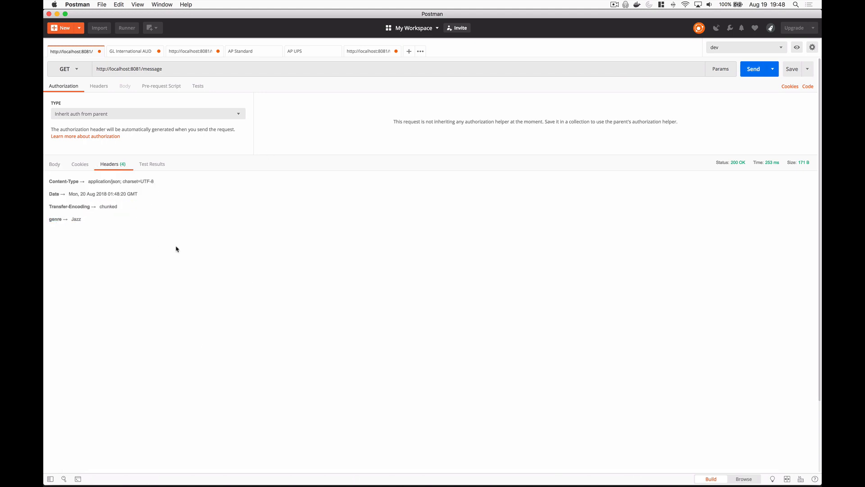